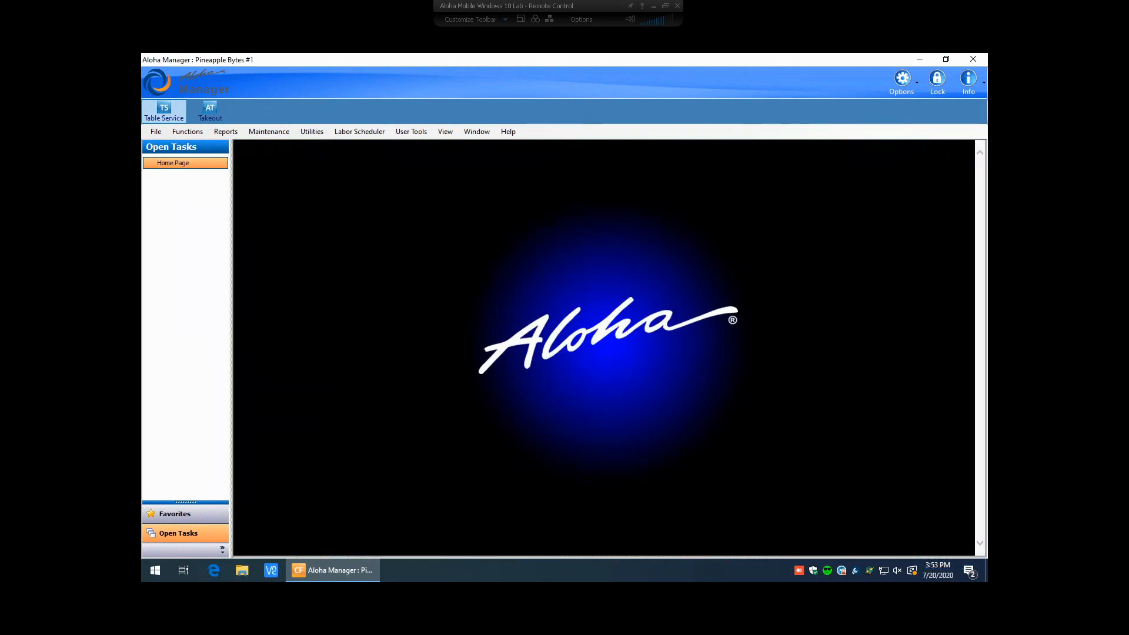
- Open the Submenus maintenance screen from the Maintenance menu, showing the 1000 Apps submenu
left_click(269, 131)
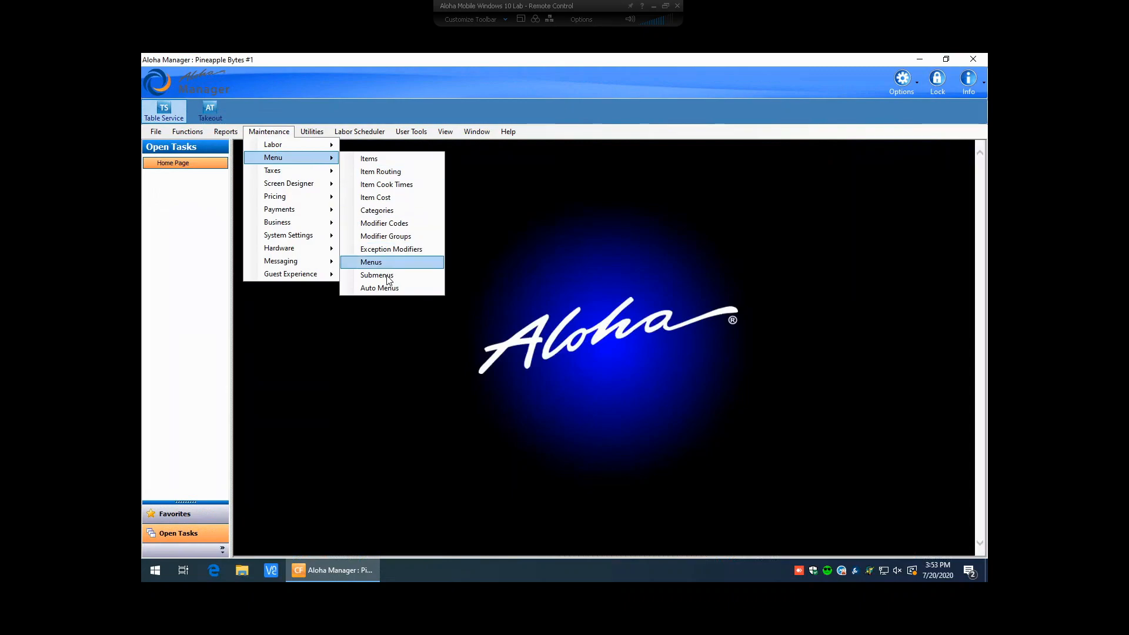
left_click(371, 261)
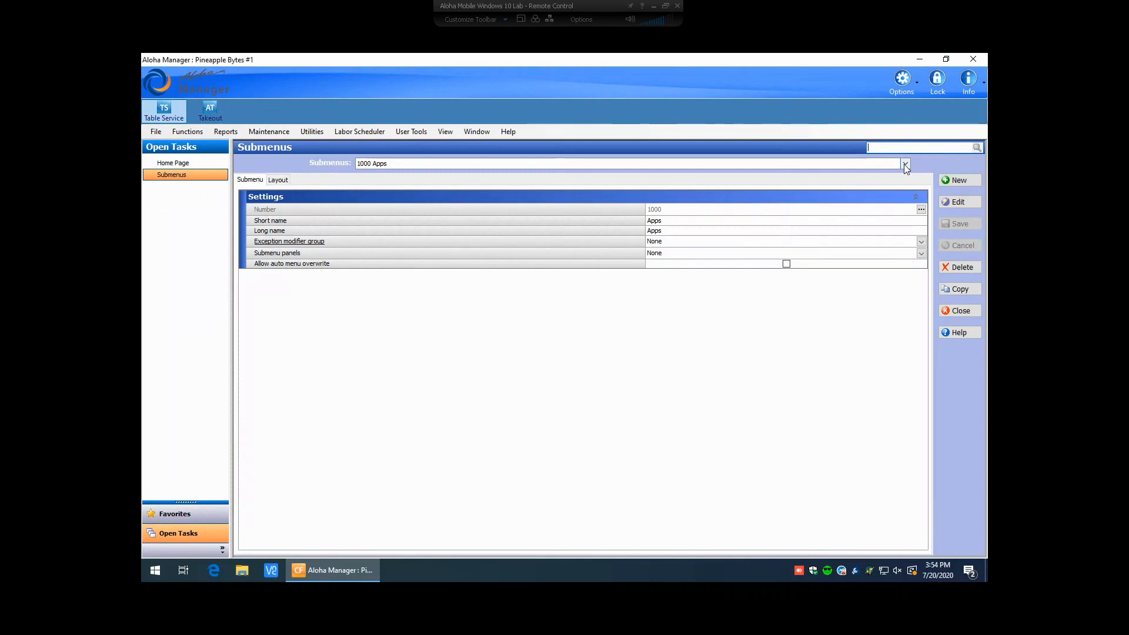
- List all existing submenus, from 1000 Apps through Beverages, Beer and Cocktails
left_click(904, 163)
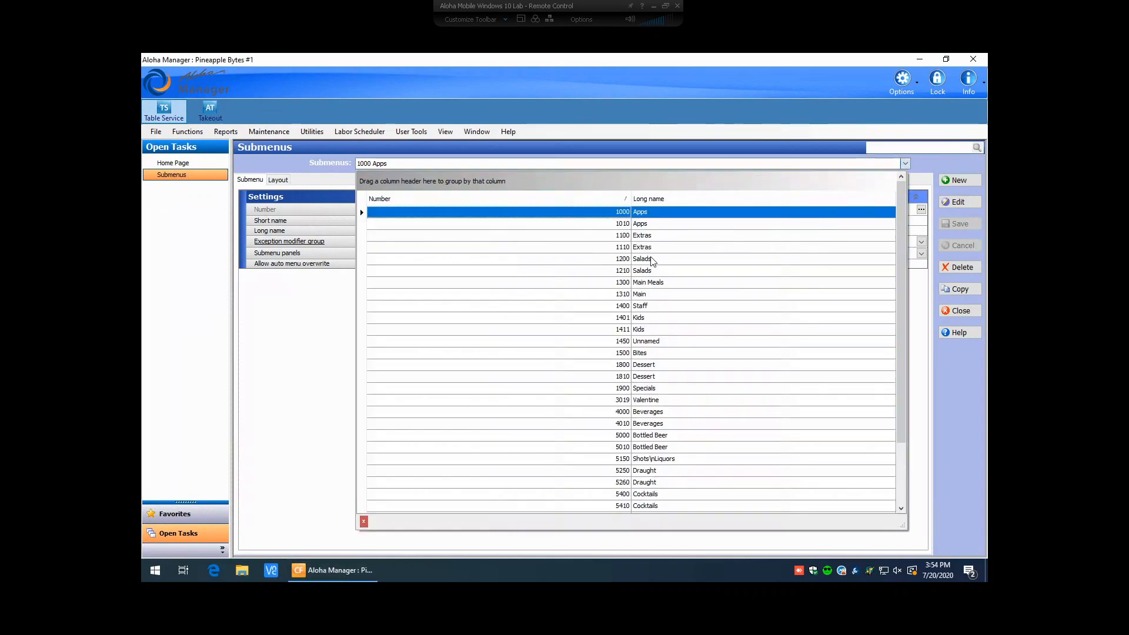
mouse_move(640, 279)
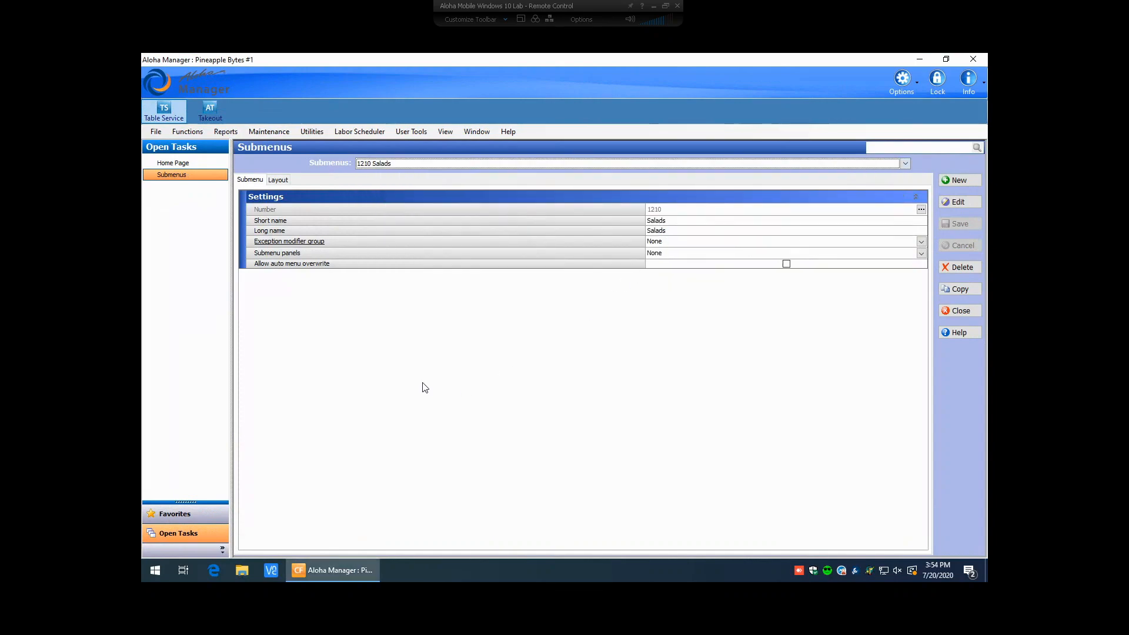
mouse_move(381, 354)
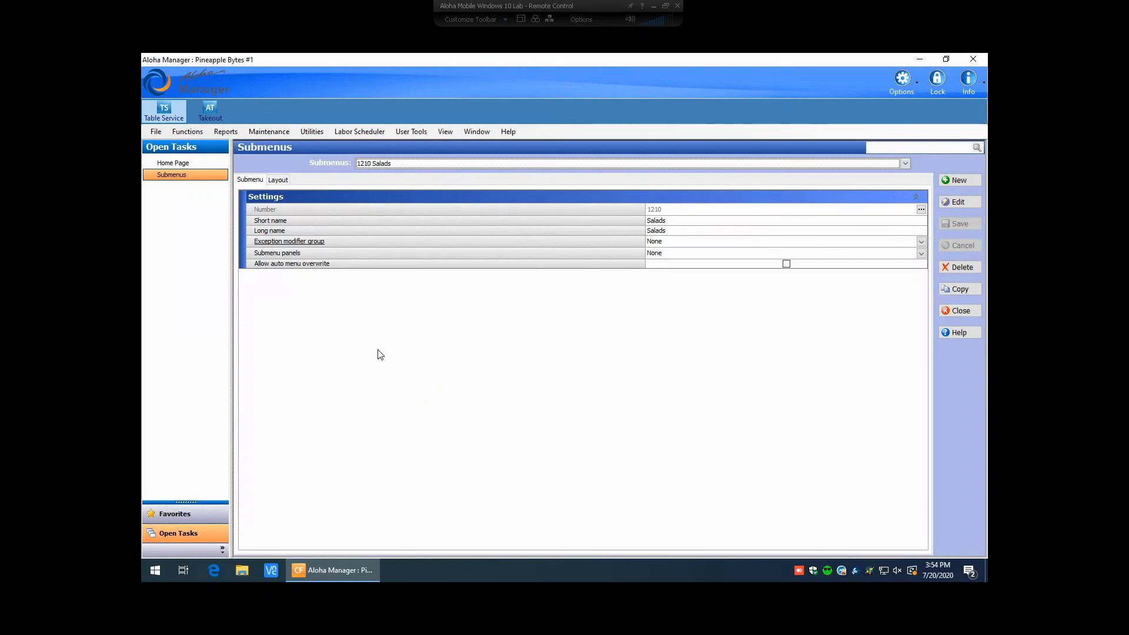
- Show the 1210 Salads button layout and start a new button beside Med salad
left_click(277, 179)
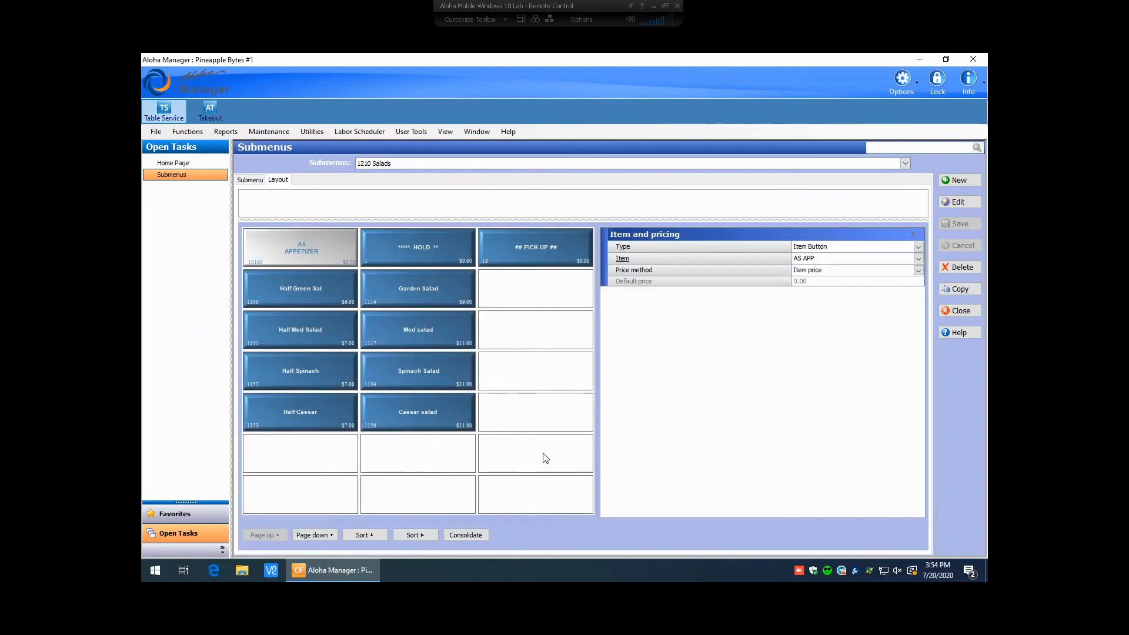
mouse_move(558, 458)
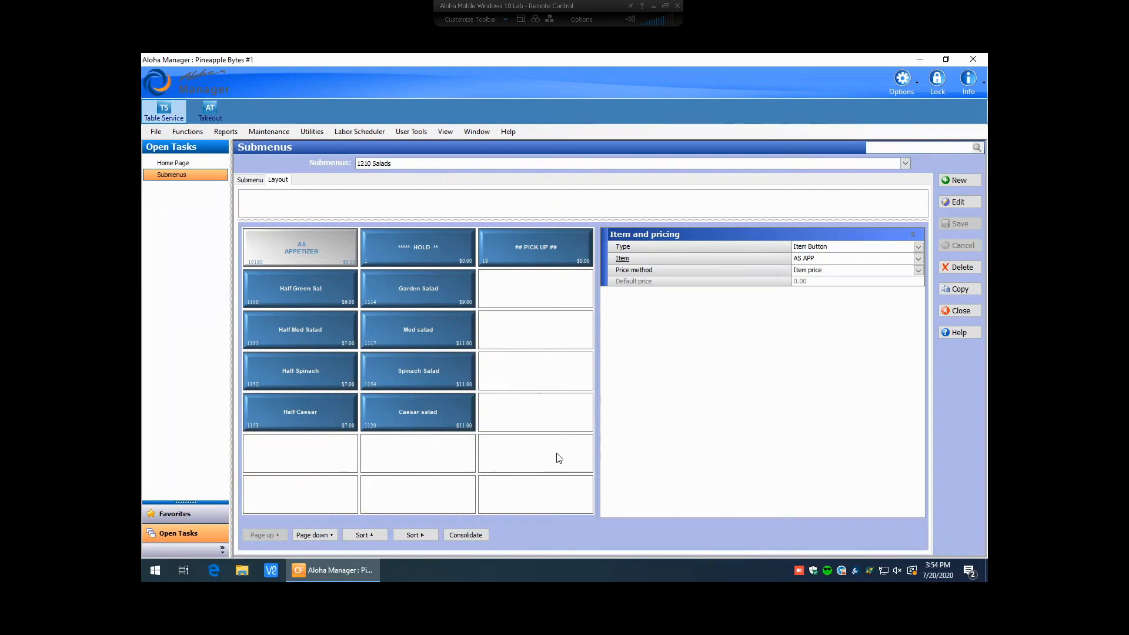
mouse_move(549, 340)
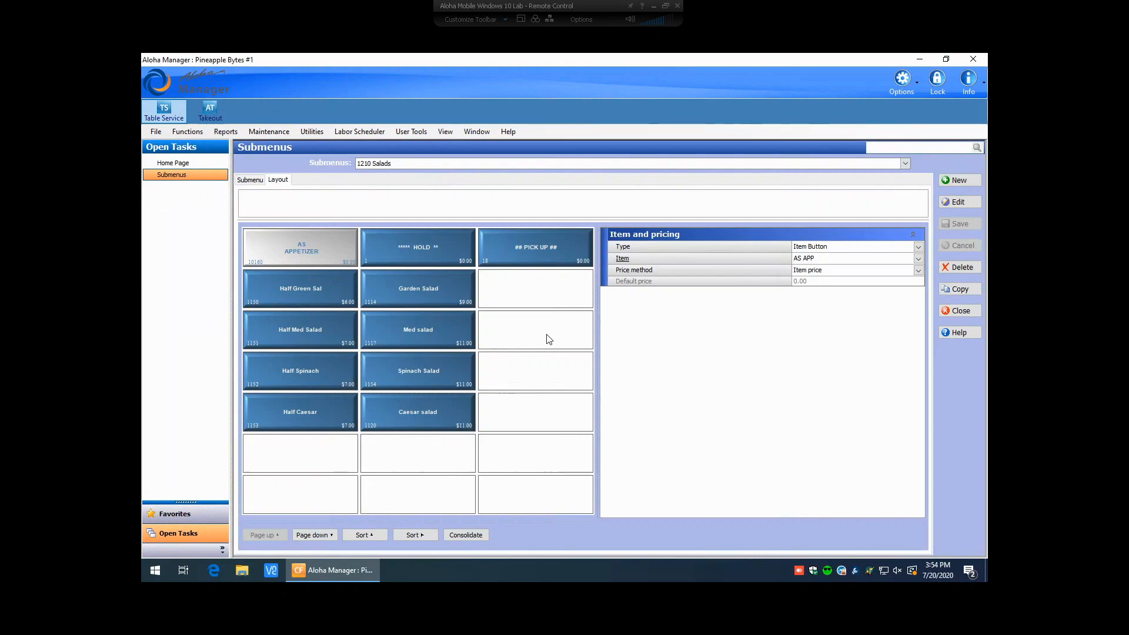
mouse_move(535, 337)
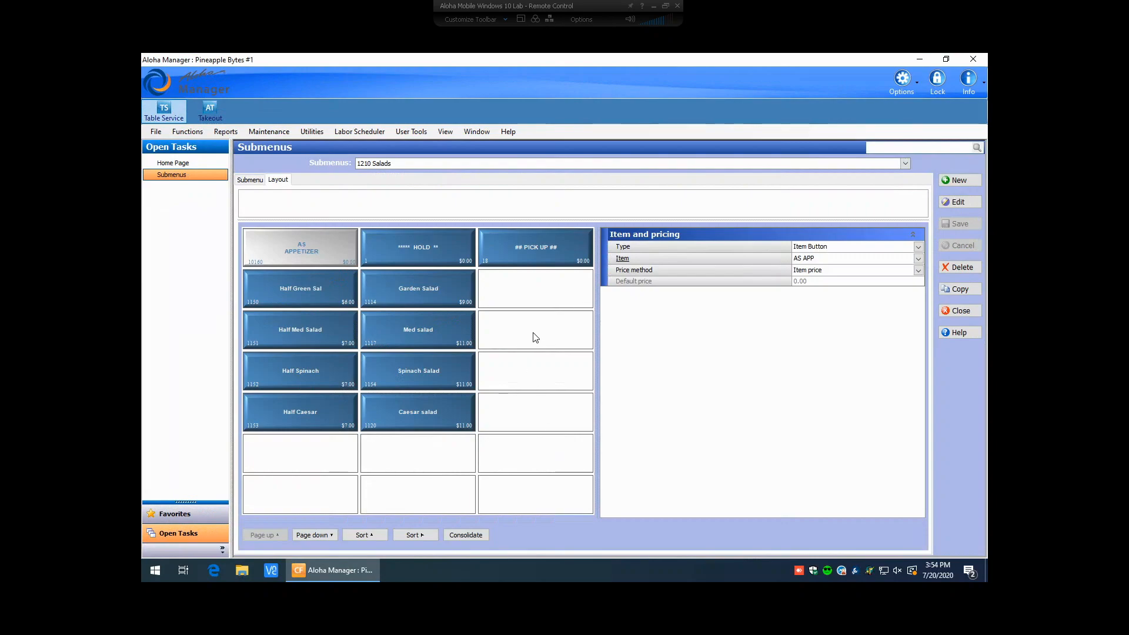
left_click(535, 329)
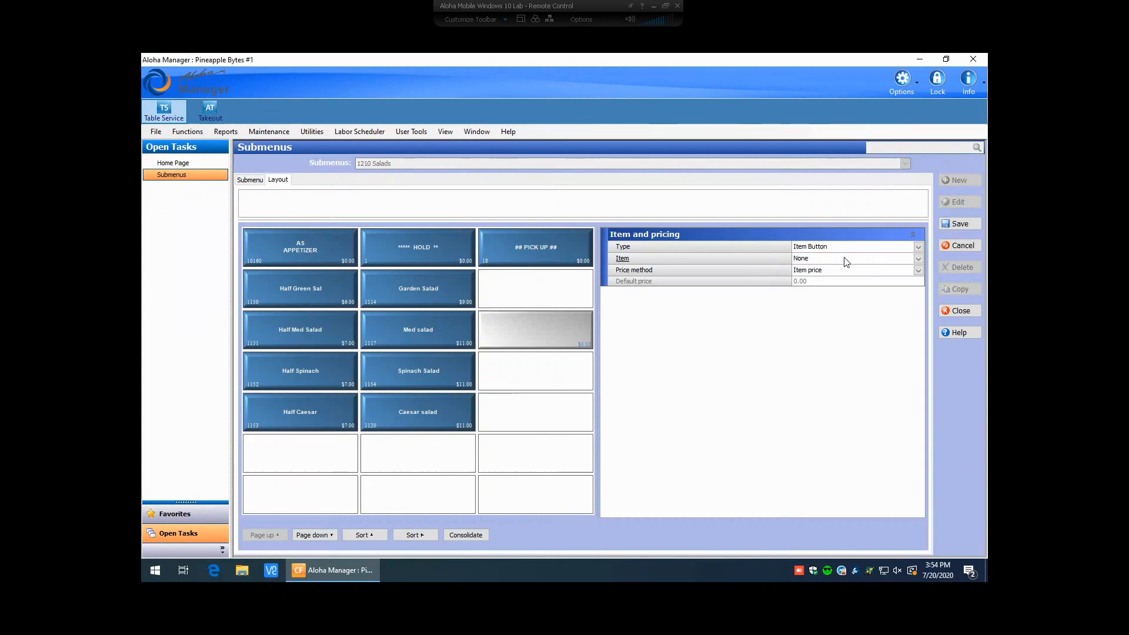
- Assign item 1080 Chicken Caesar to the new button beside Med salad
left_click(918, 259)
type("c")
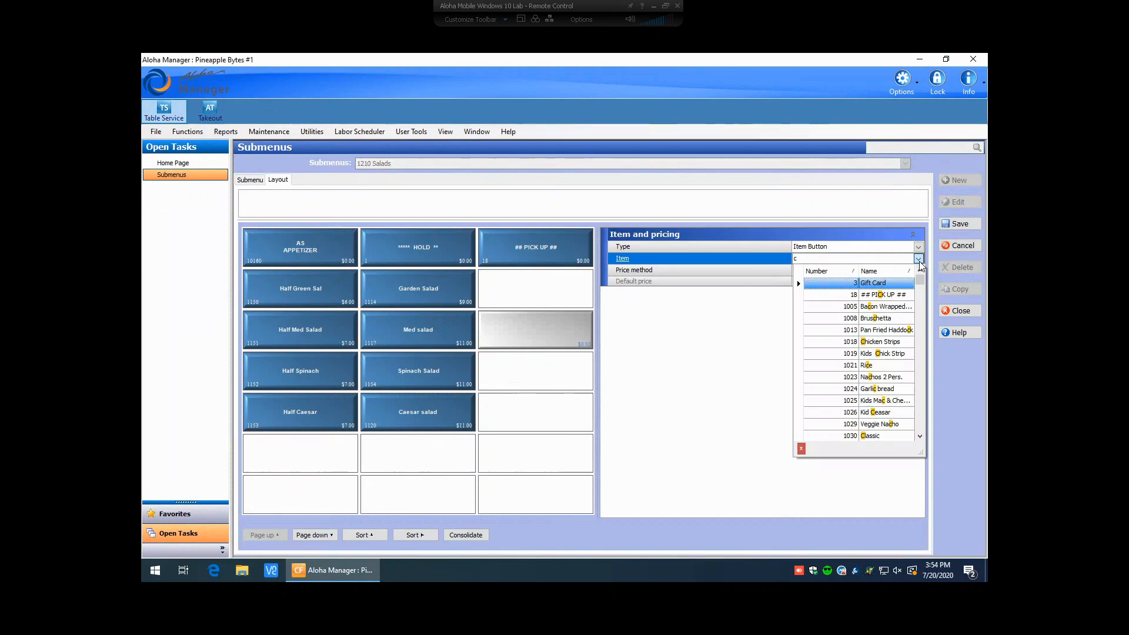
type("hicken")
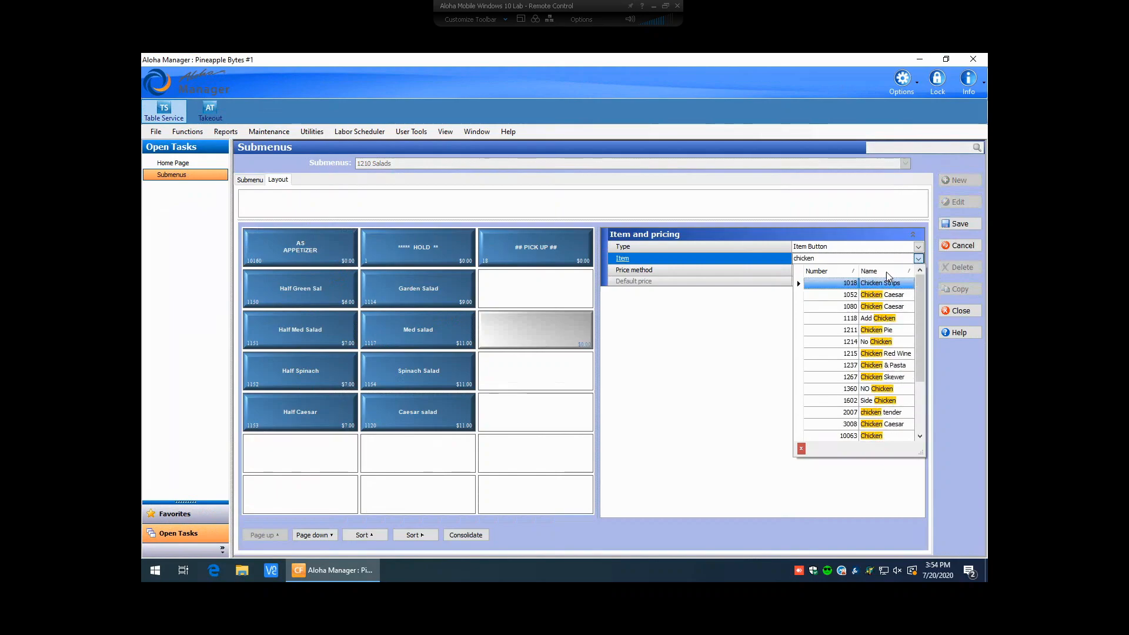
left_click(876, 319)
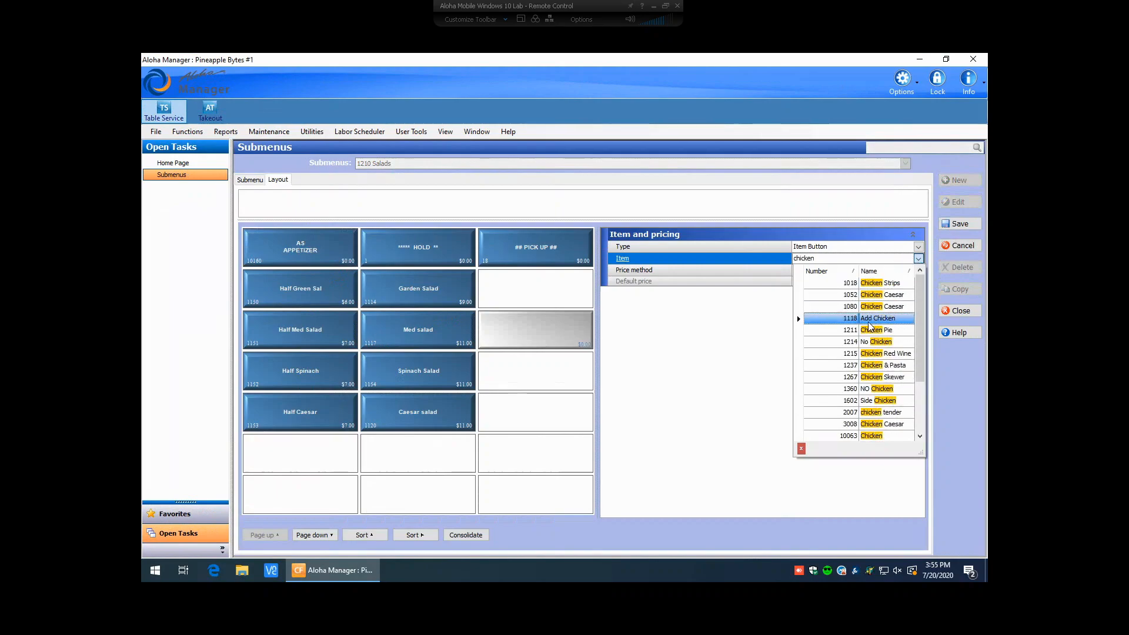
left_click(885, 353)
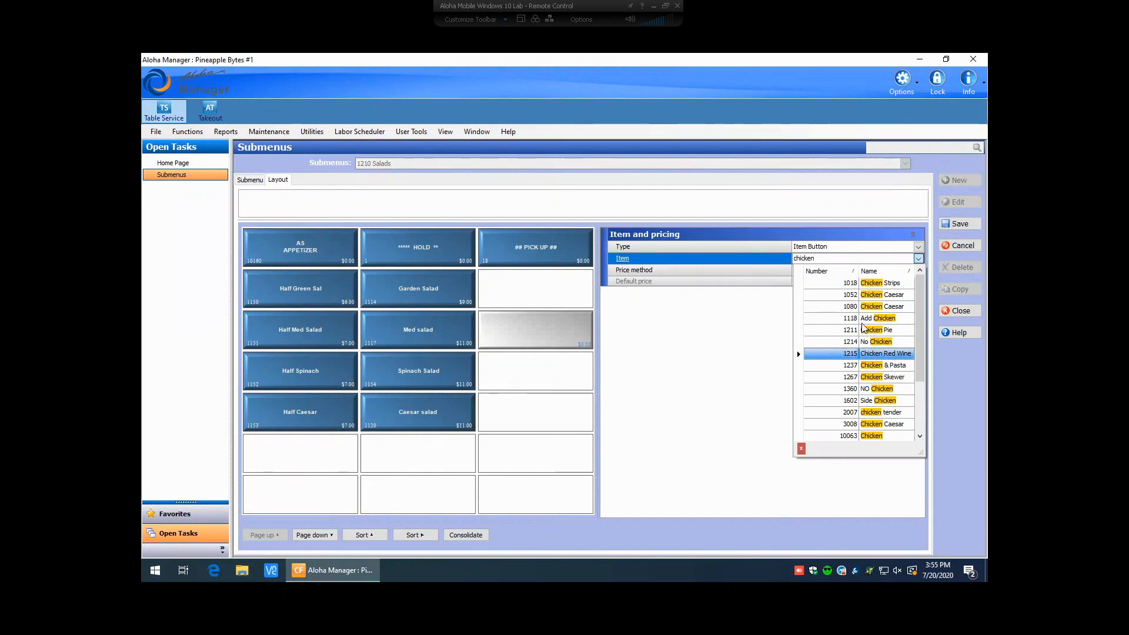
left_click(881, 306)
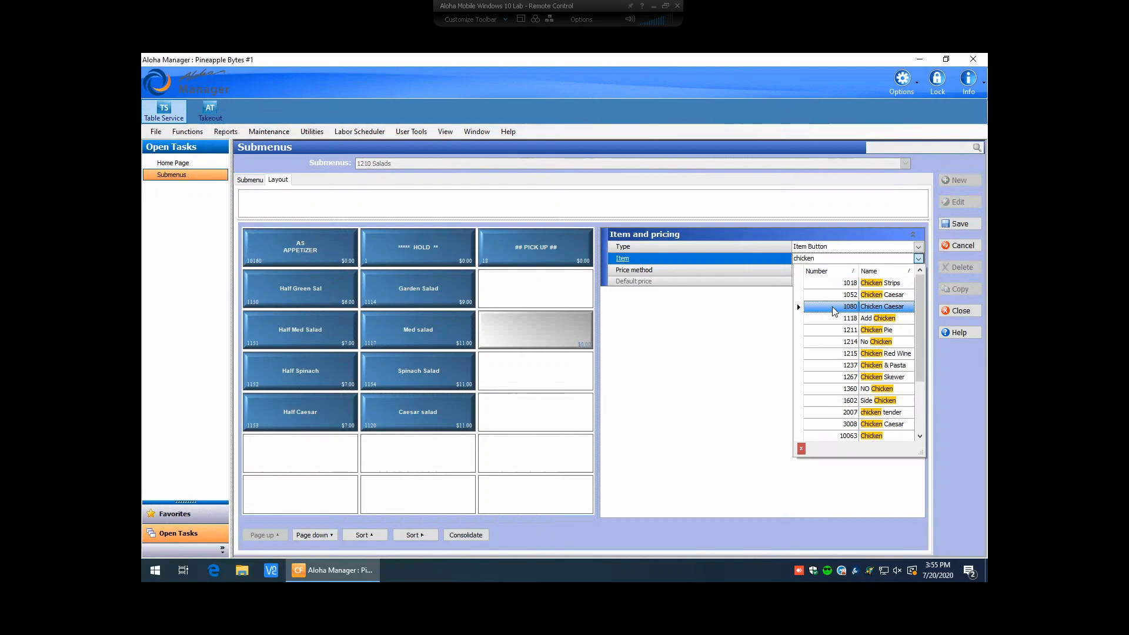
left_click(882, 306)
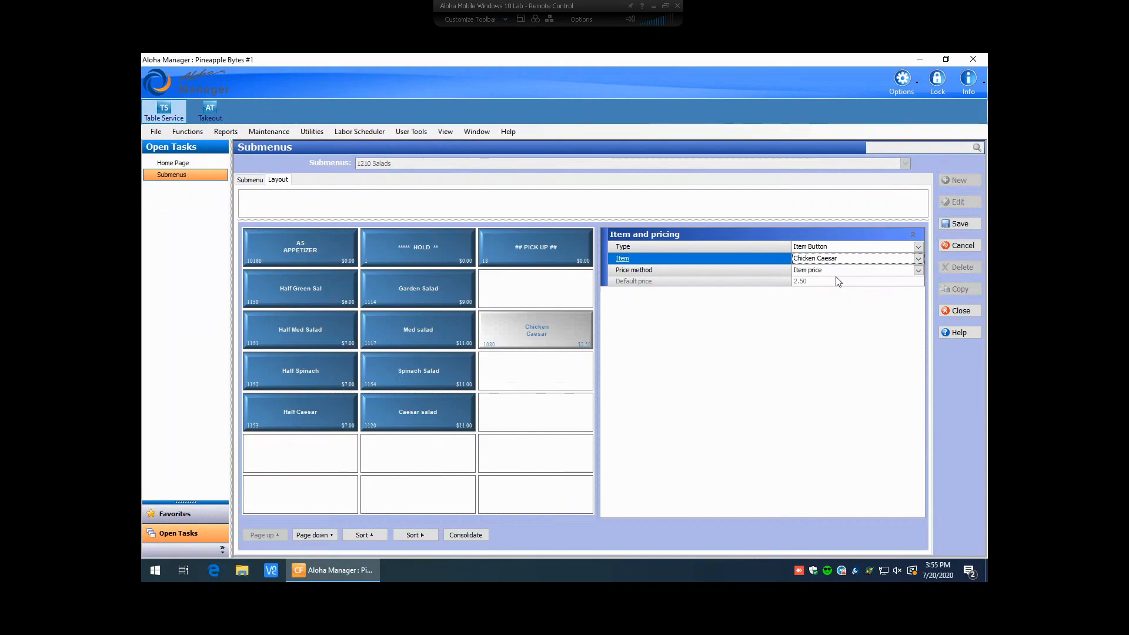
mouse_move(803, 282)
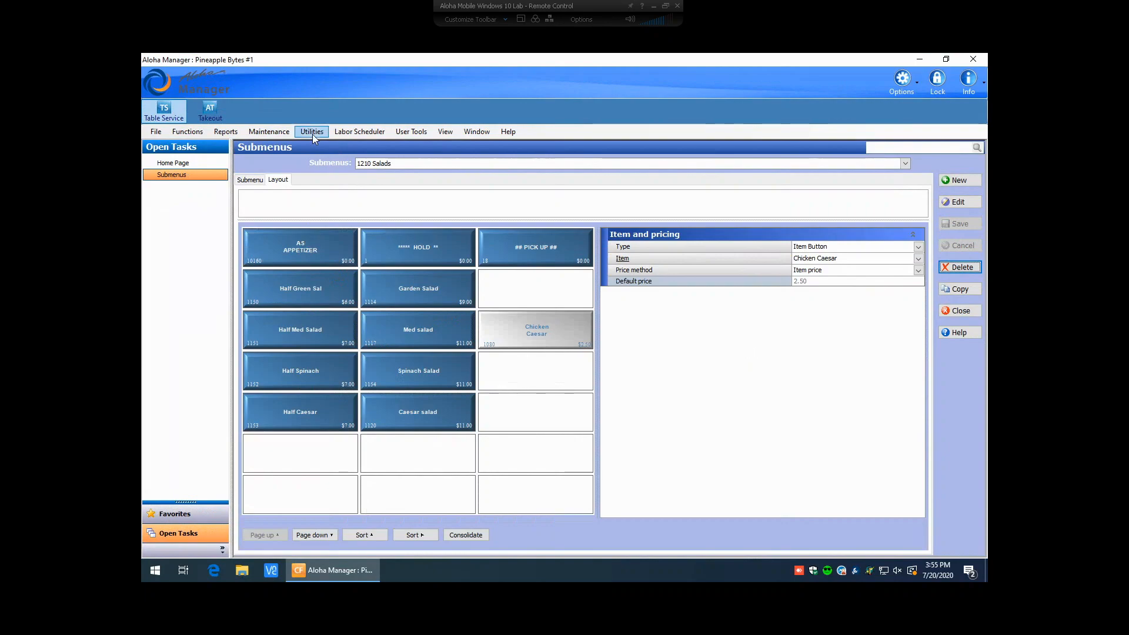
left_click(311, 132)
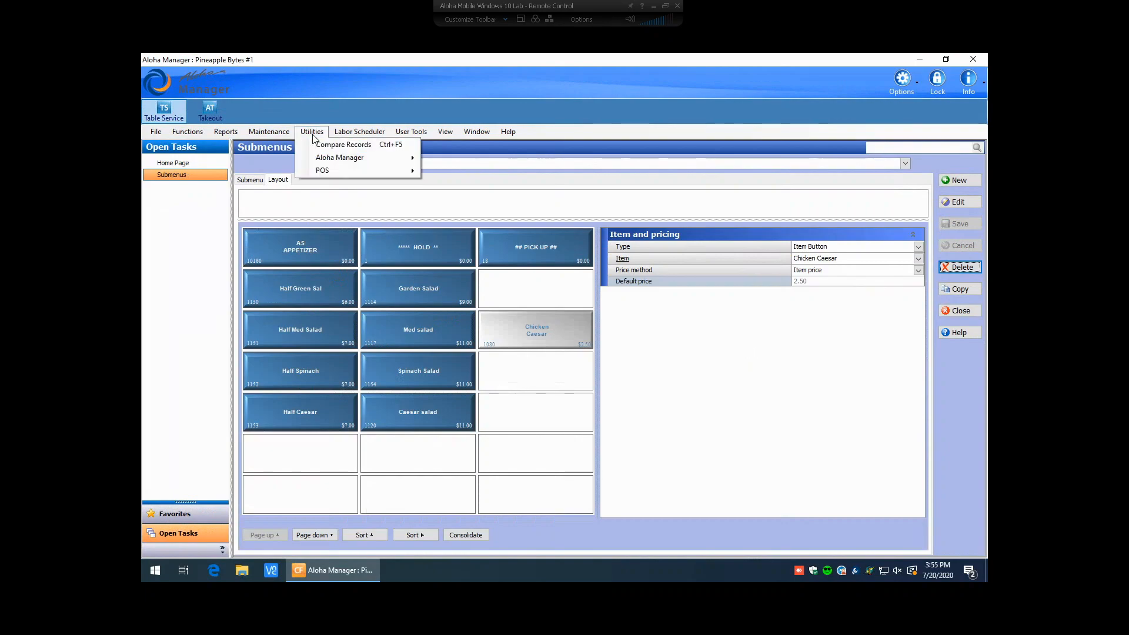
left_click(323, 171)
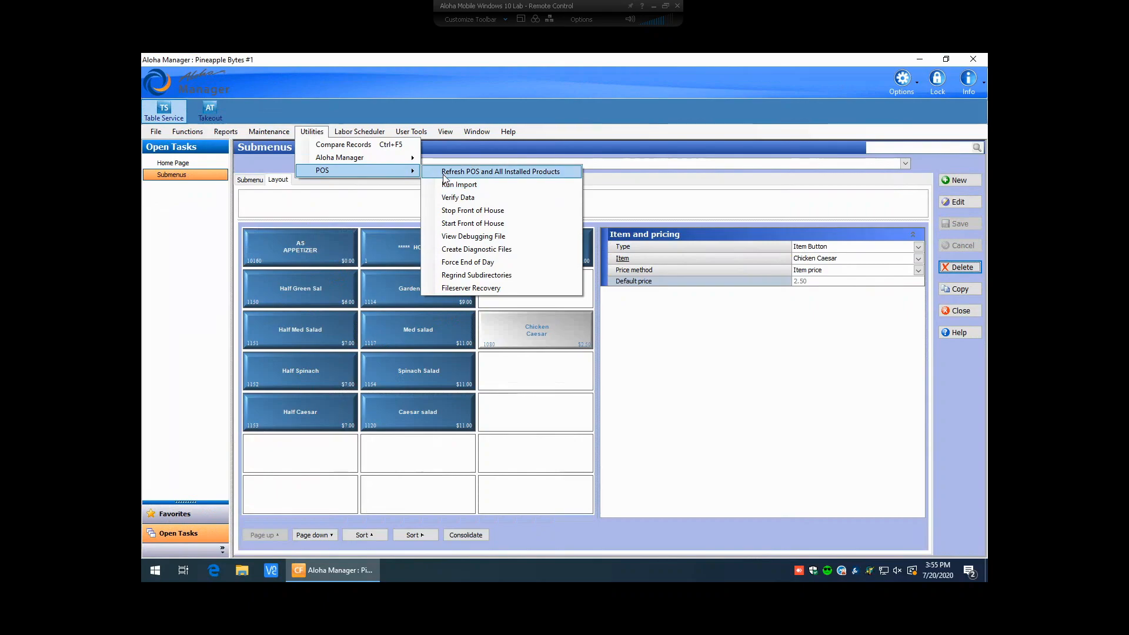
left_click(500, 171)
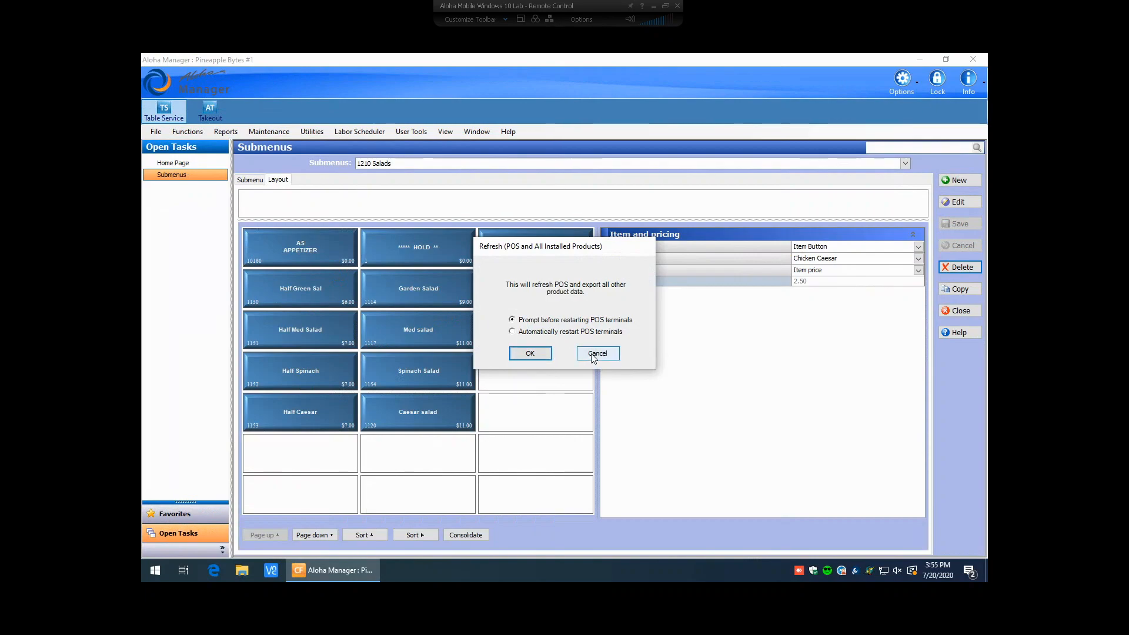
left_click(597, 353)
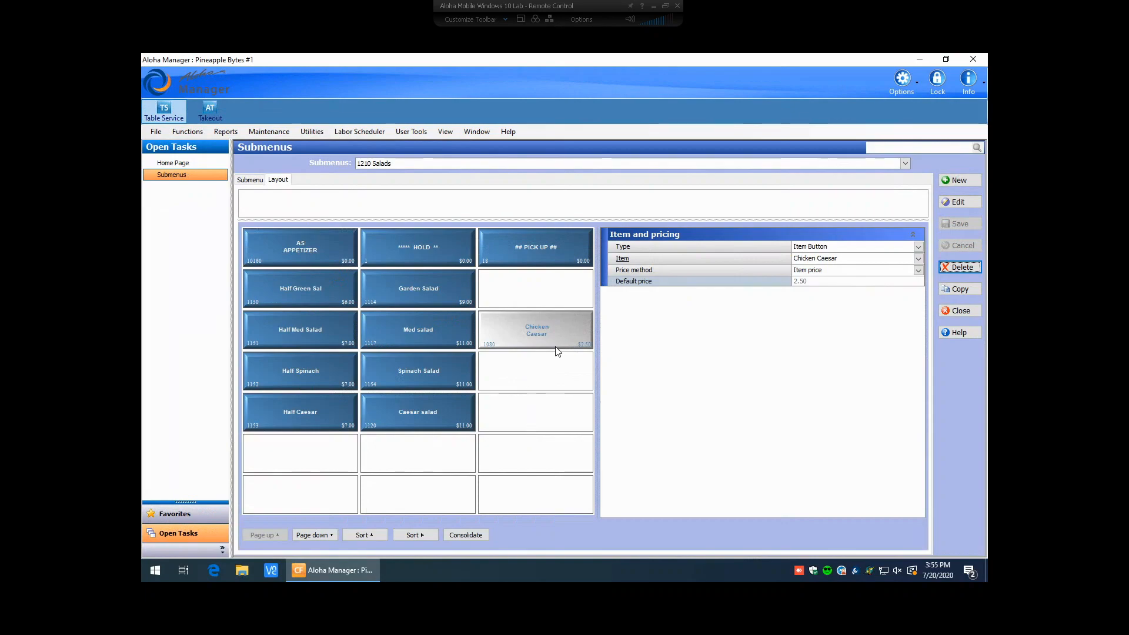
mouse_move(542, 344)
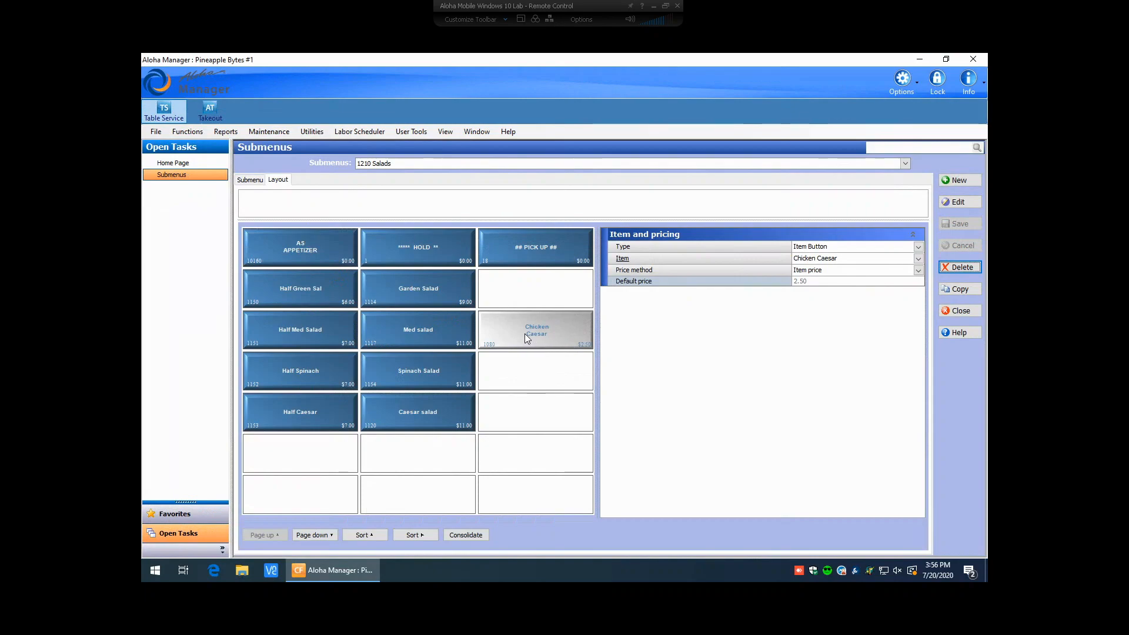
- Cut the Chicken Caesar button and paste it into the empty slot under PICK UP
left_click(536, 412)
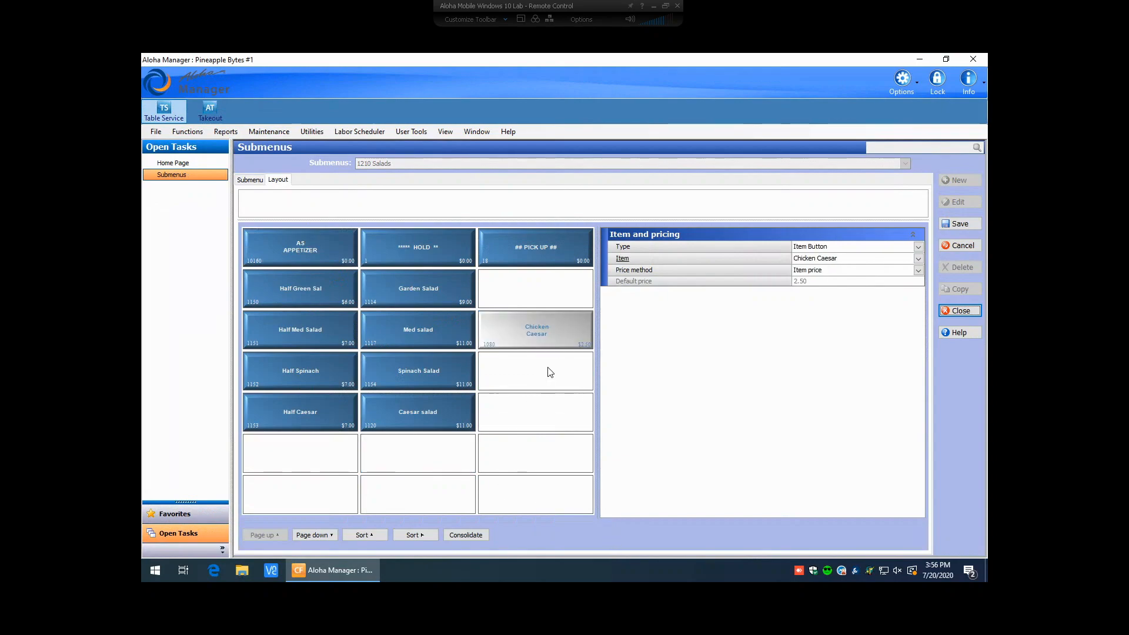
mouse_move(551, 339)
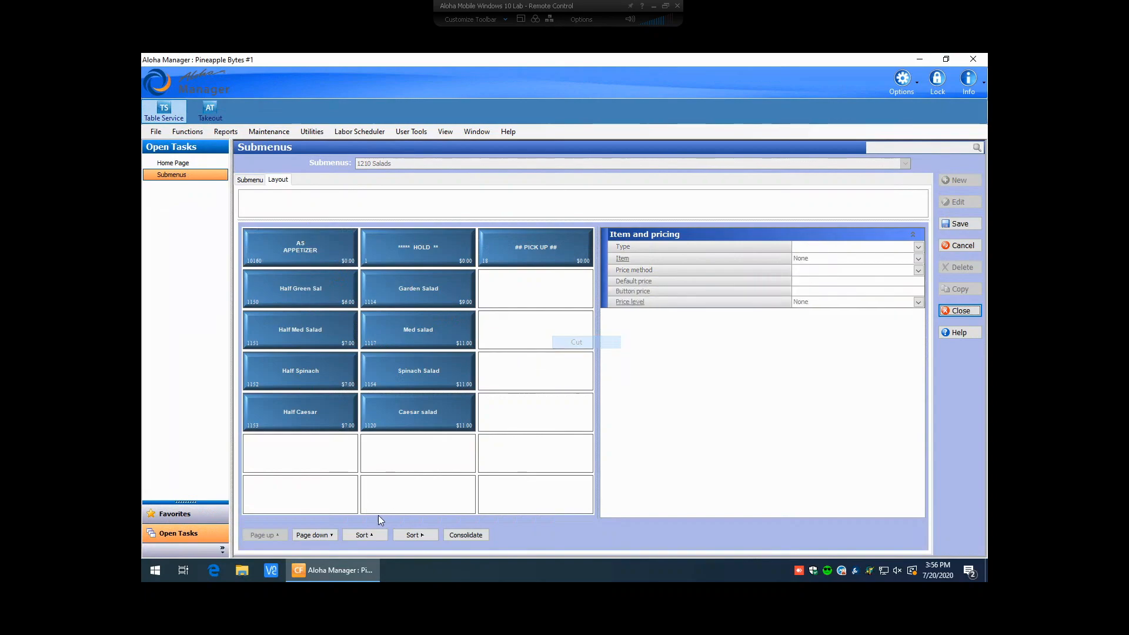
left_click(314, 534)
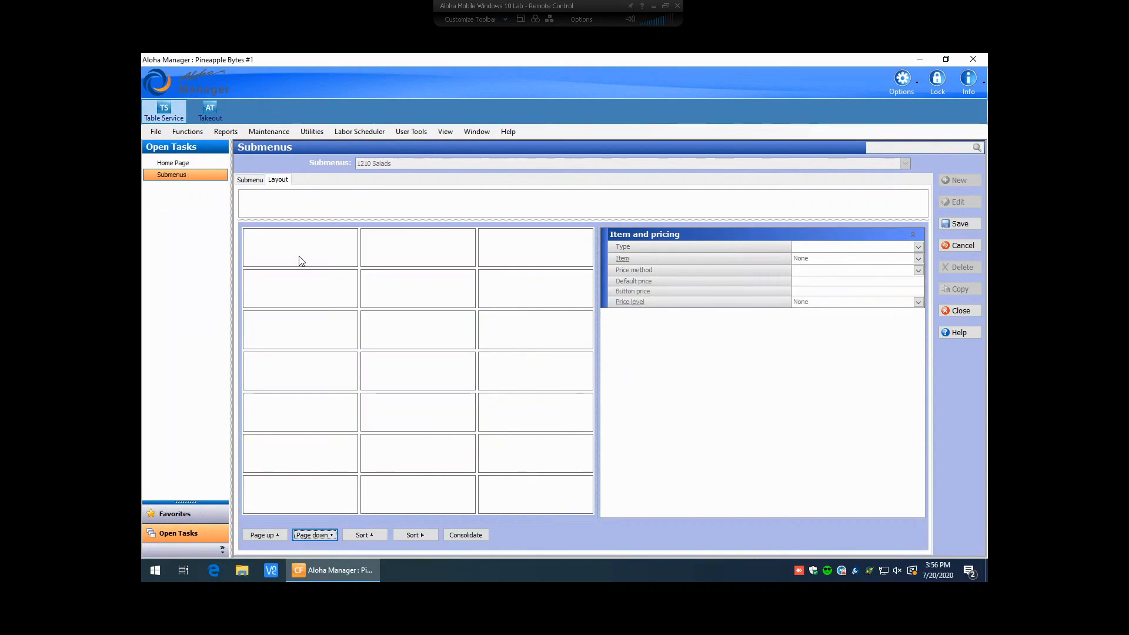
left_click(300, 247)
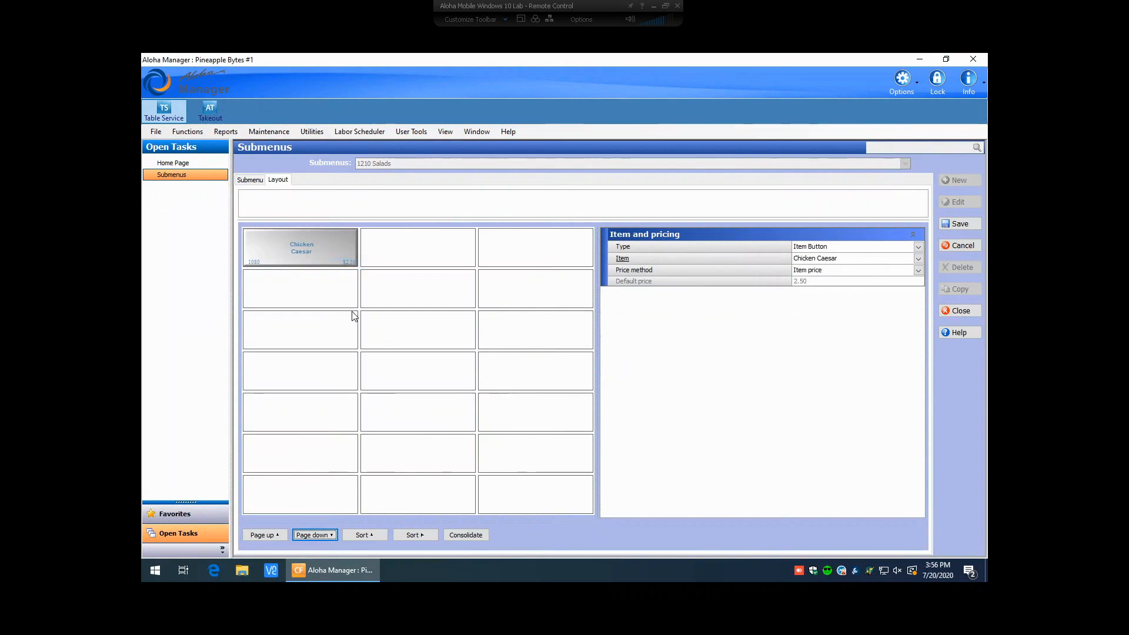
right_click(300, 247)
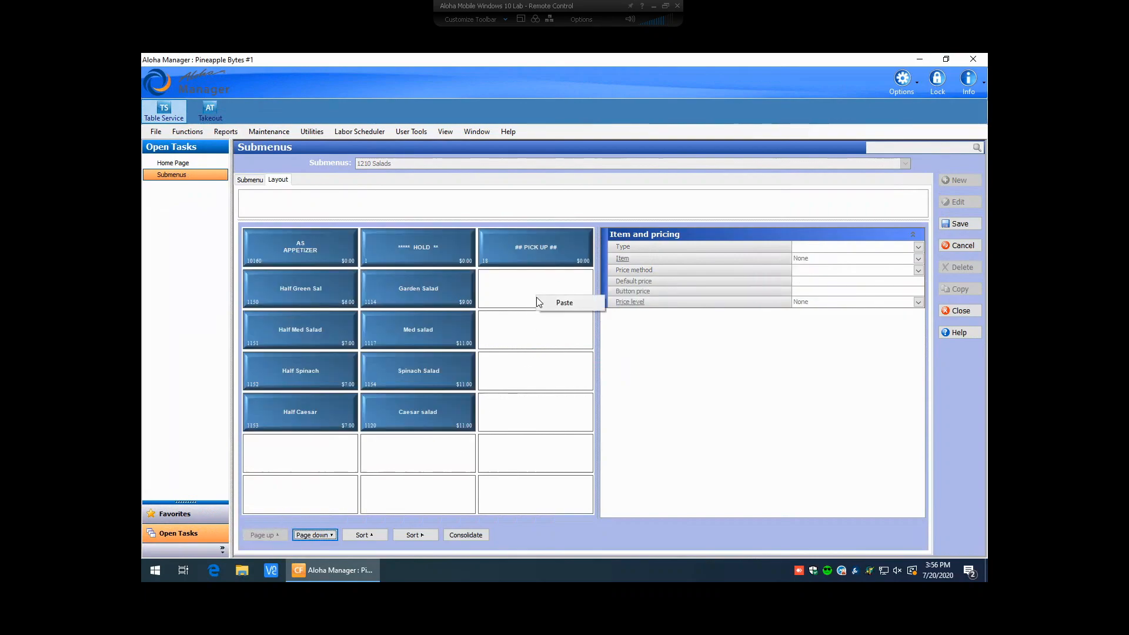
left_click(564, 302)
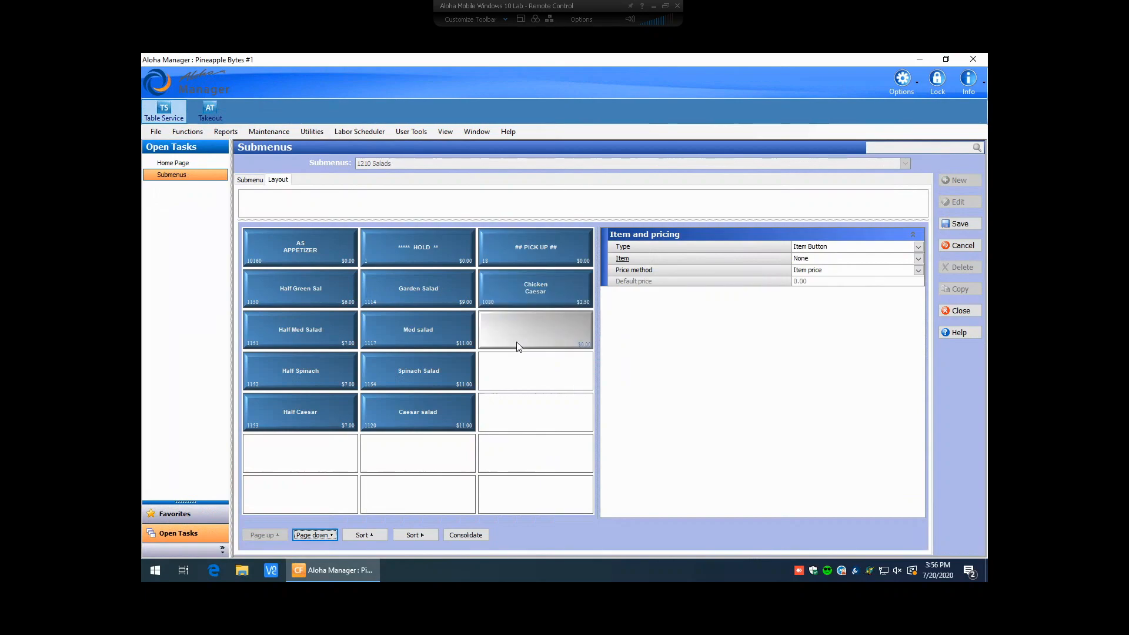
mouse_move(576, 304)
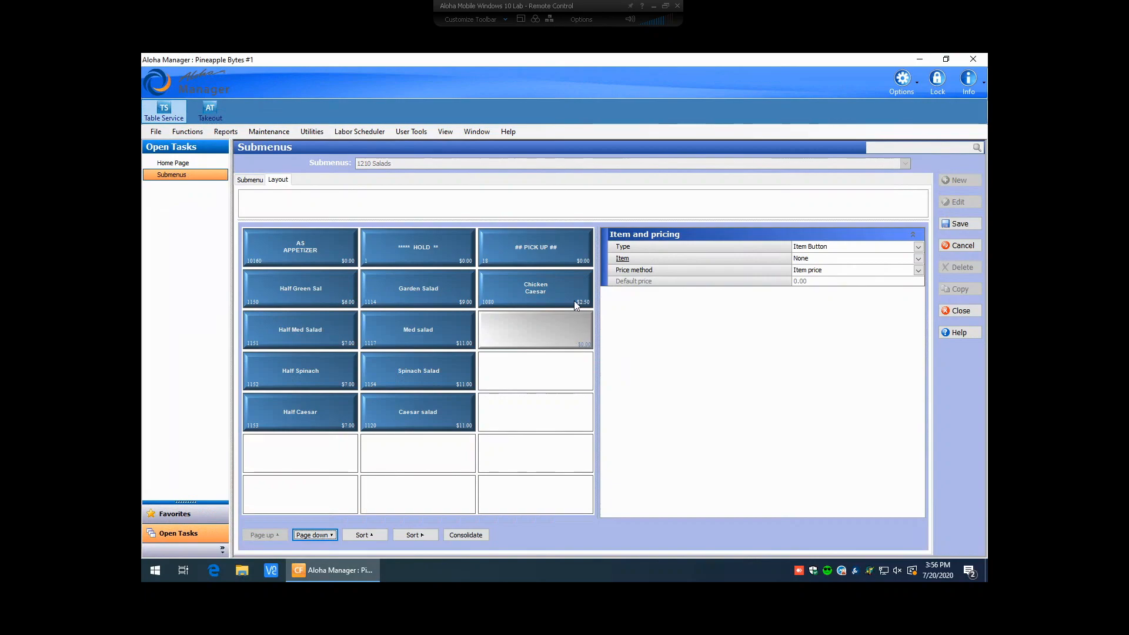
right_click(575, 304)
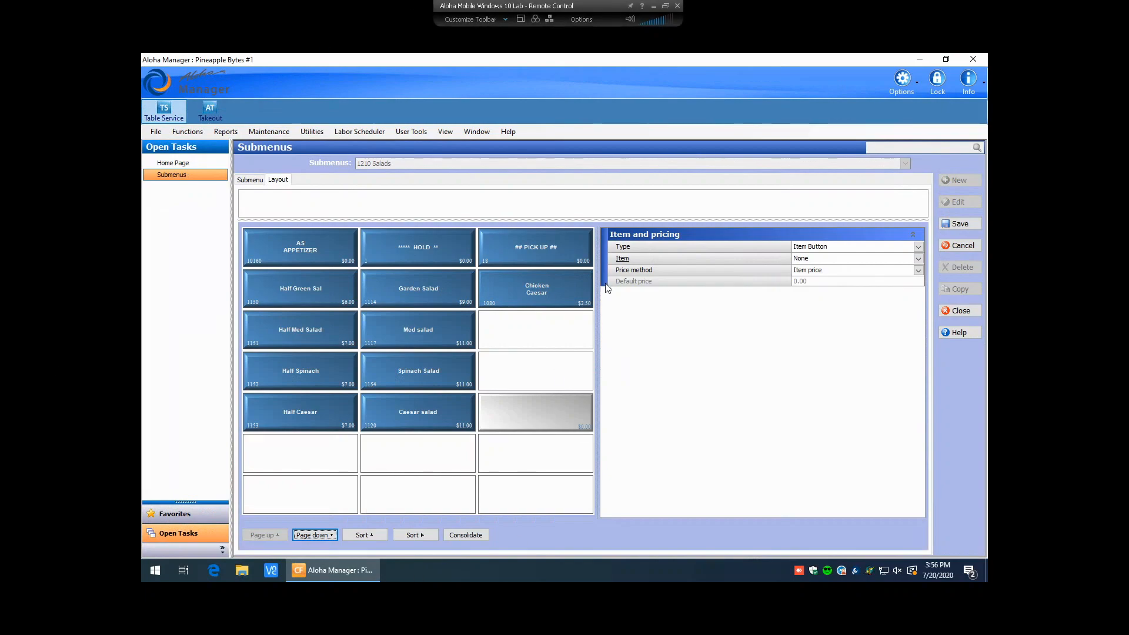
- Switch the Chicken Caesar button's price method to Button price, priced 2.50
left_click(536, 289)
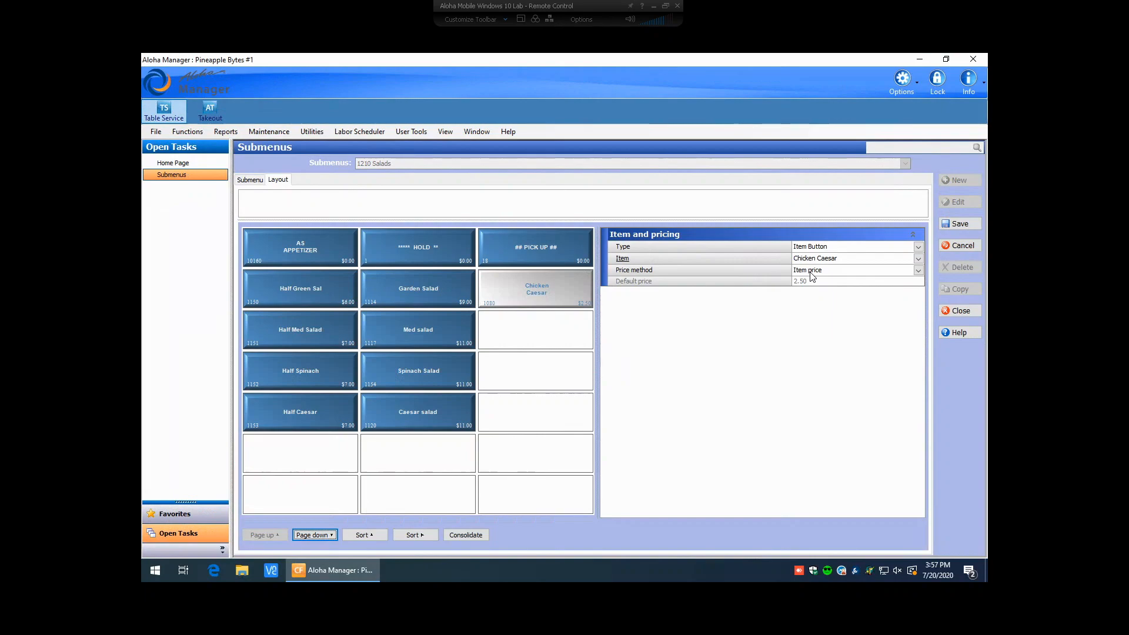
mouse_move(559, 365)
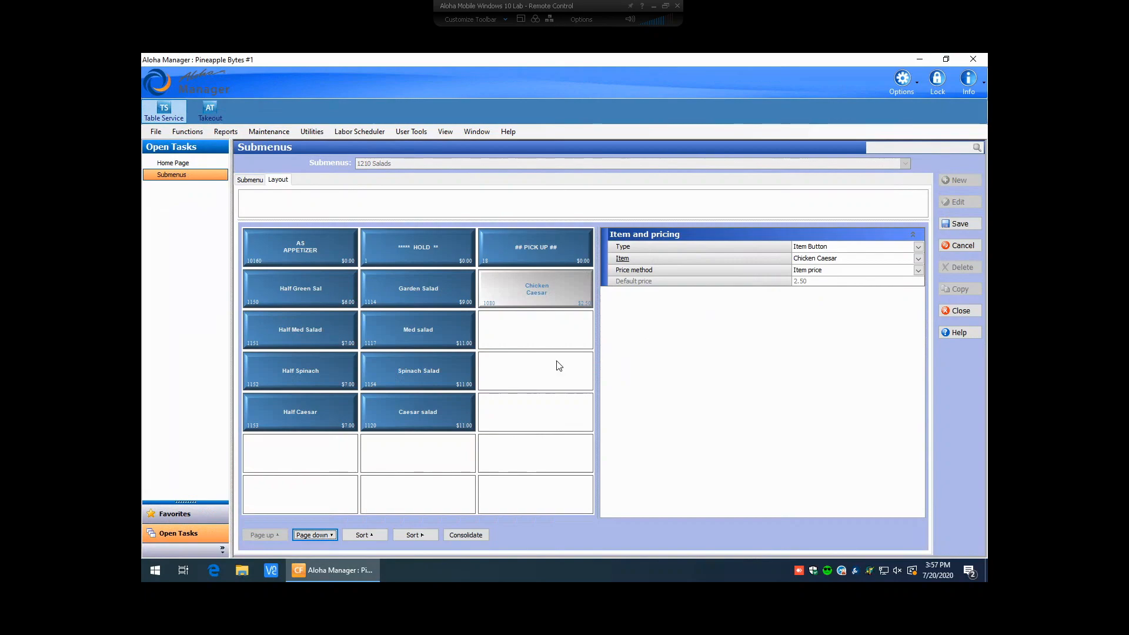
mouse_move(844, 295)
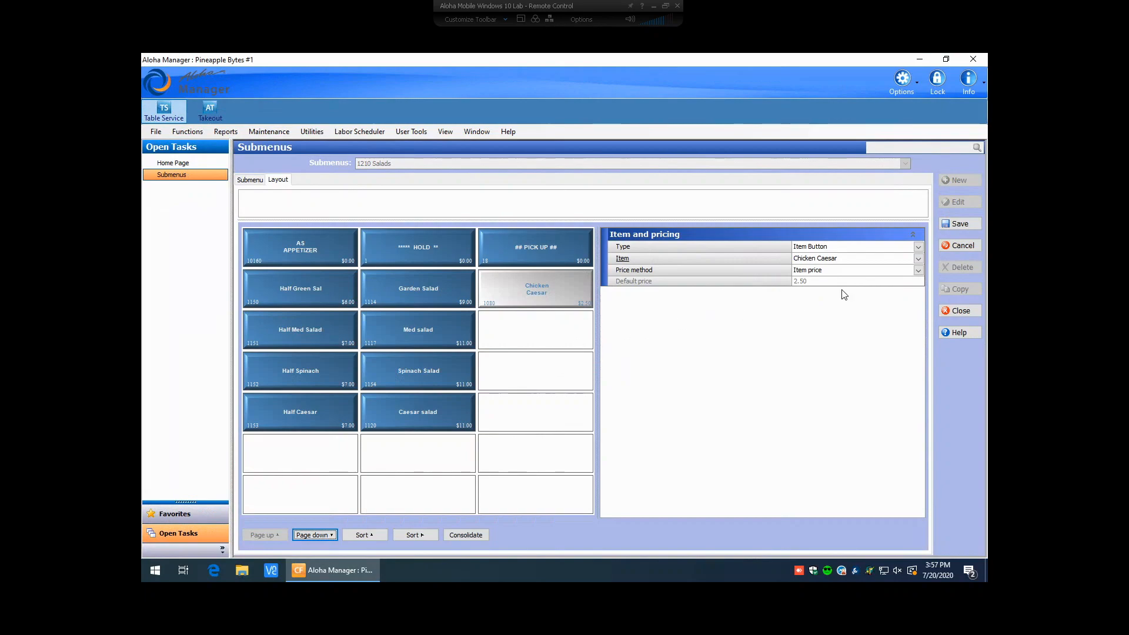
left_click(918, 270)
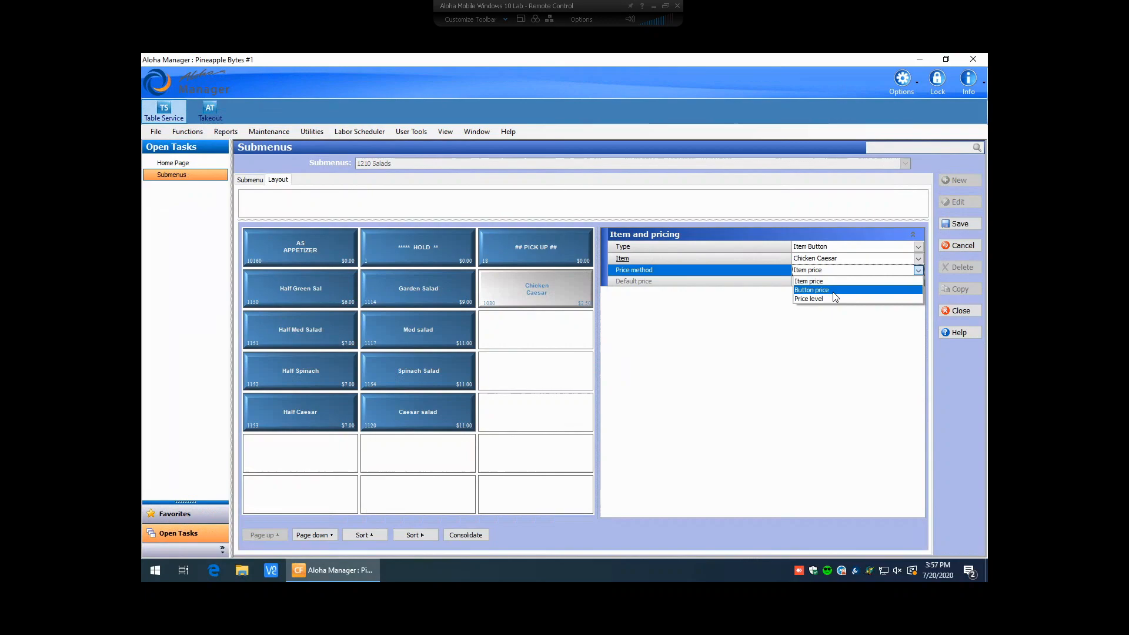
left_click(811, 290)
type("2.5")
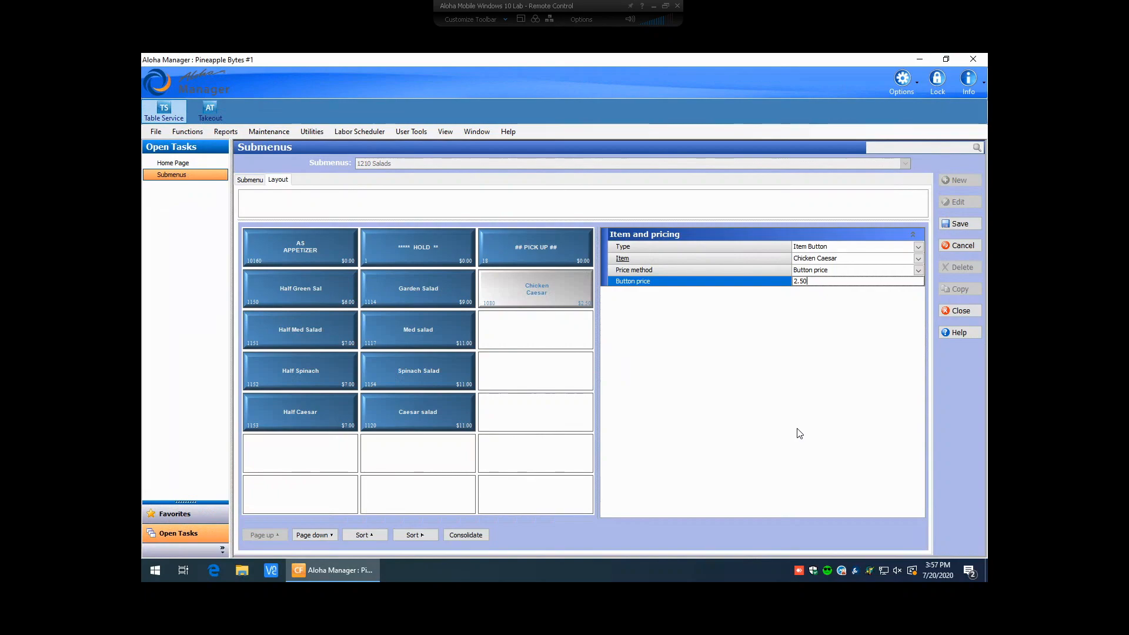
mouse_move(944, 318)
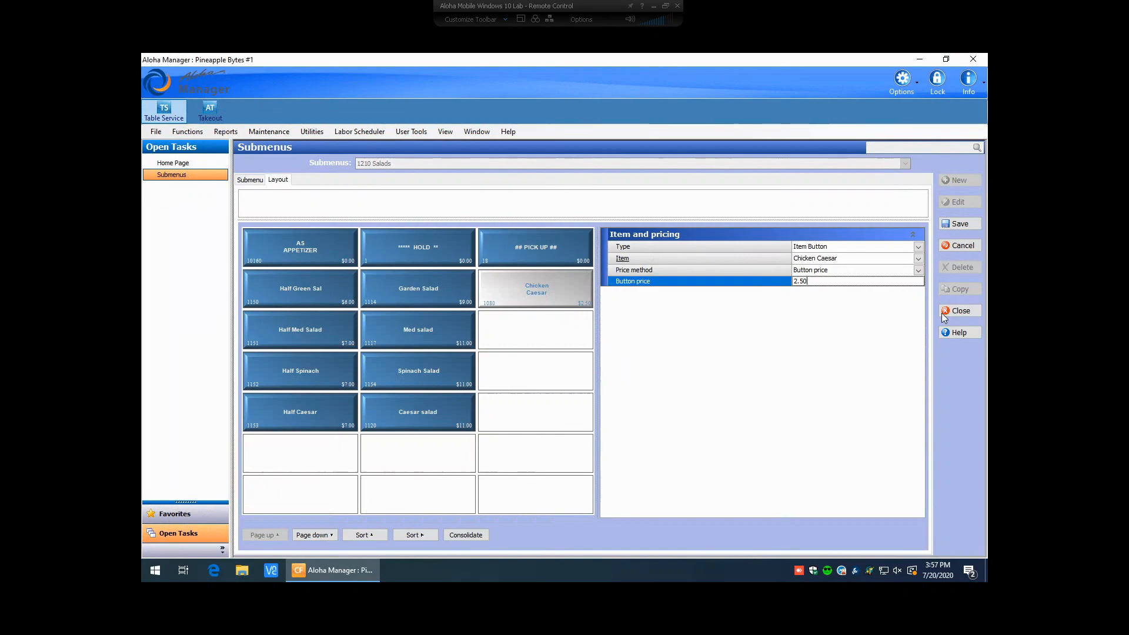